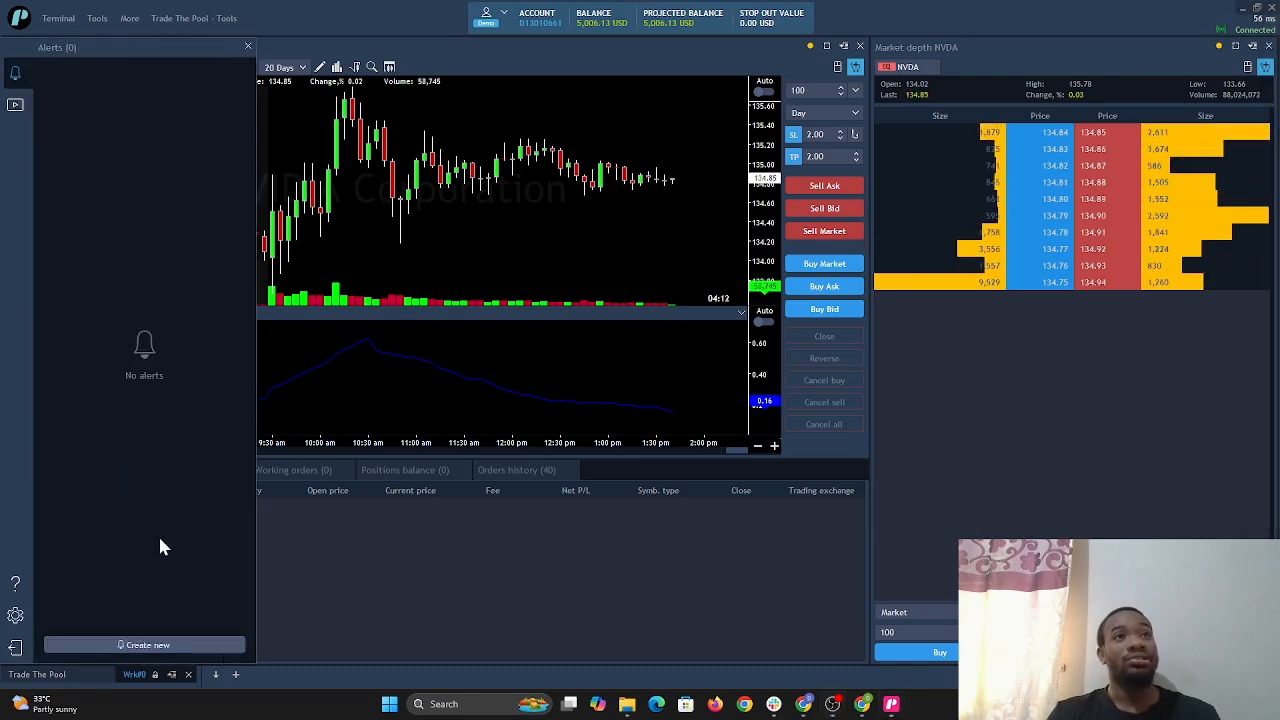
# Load TSLA in place of NVDA so its chart and market depth show beside the empty Alerts panel.
pyautogui.click(144, 644)
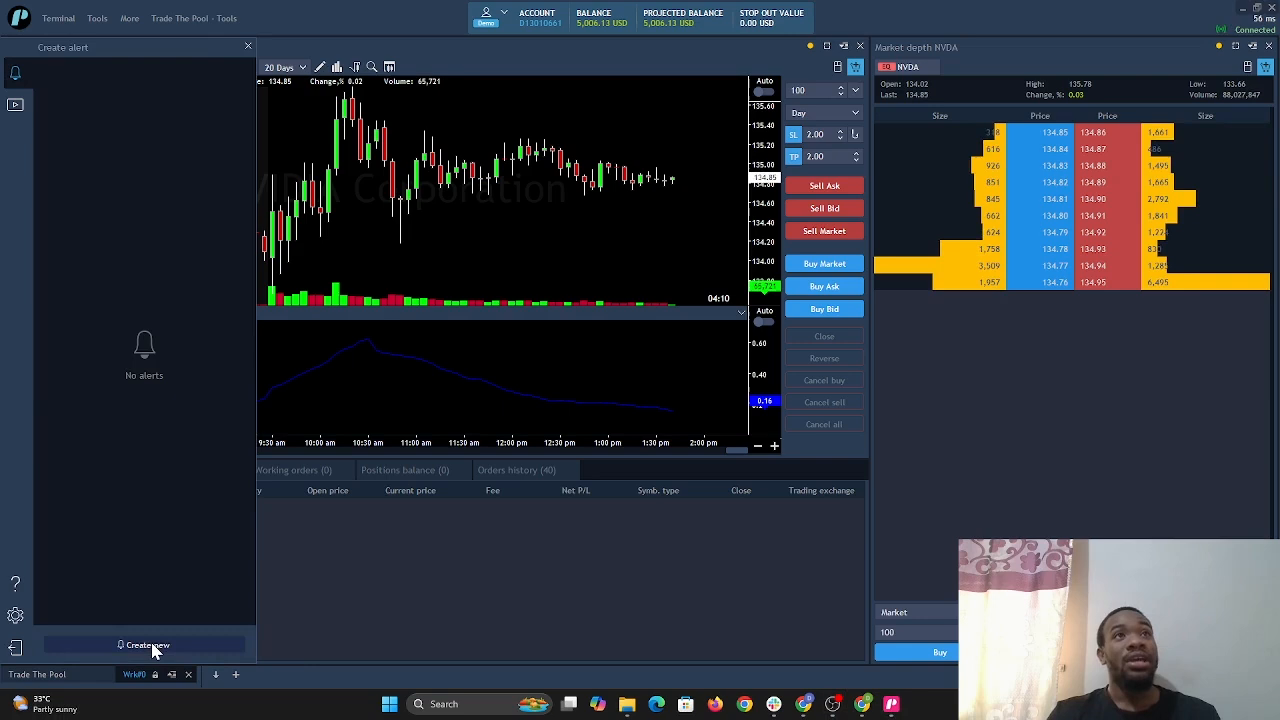
pyautogui.click(144, 644)
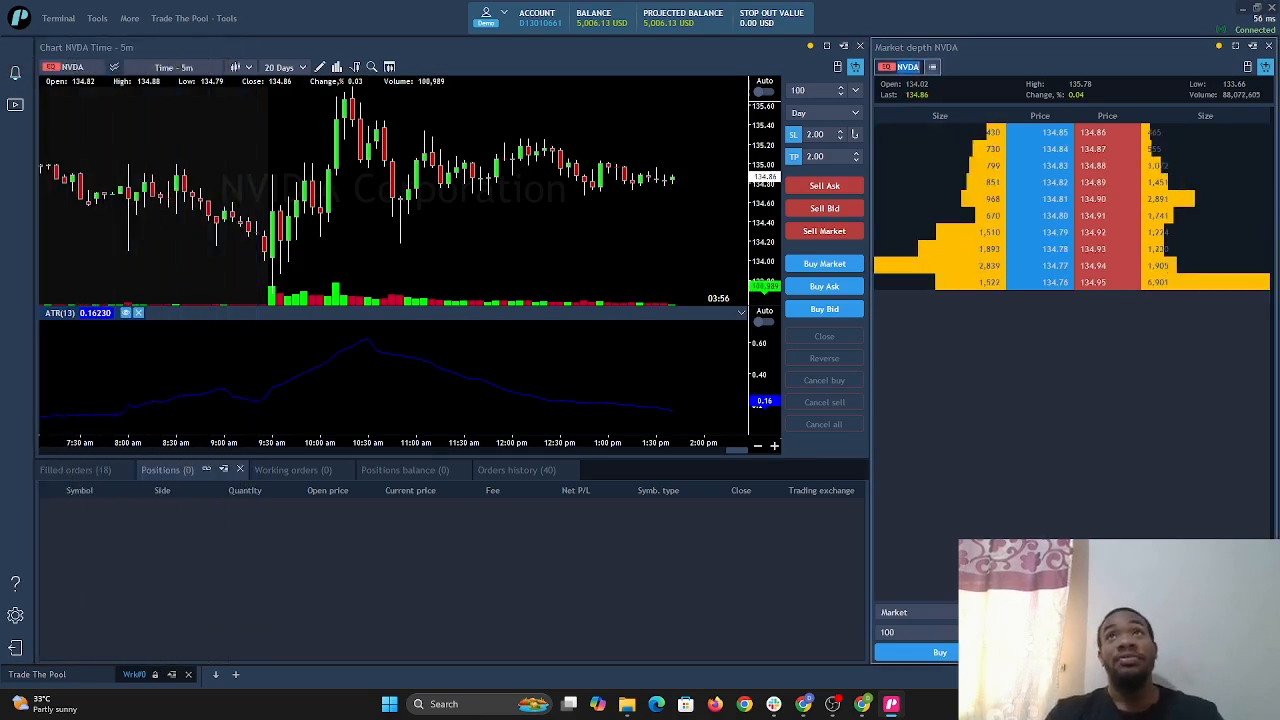
pyautogui.click(906, 66)
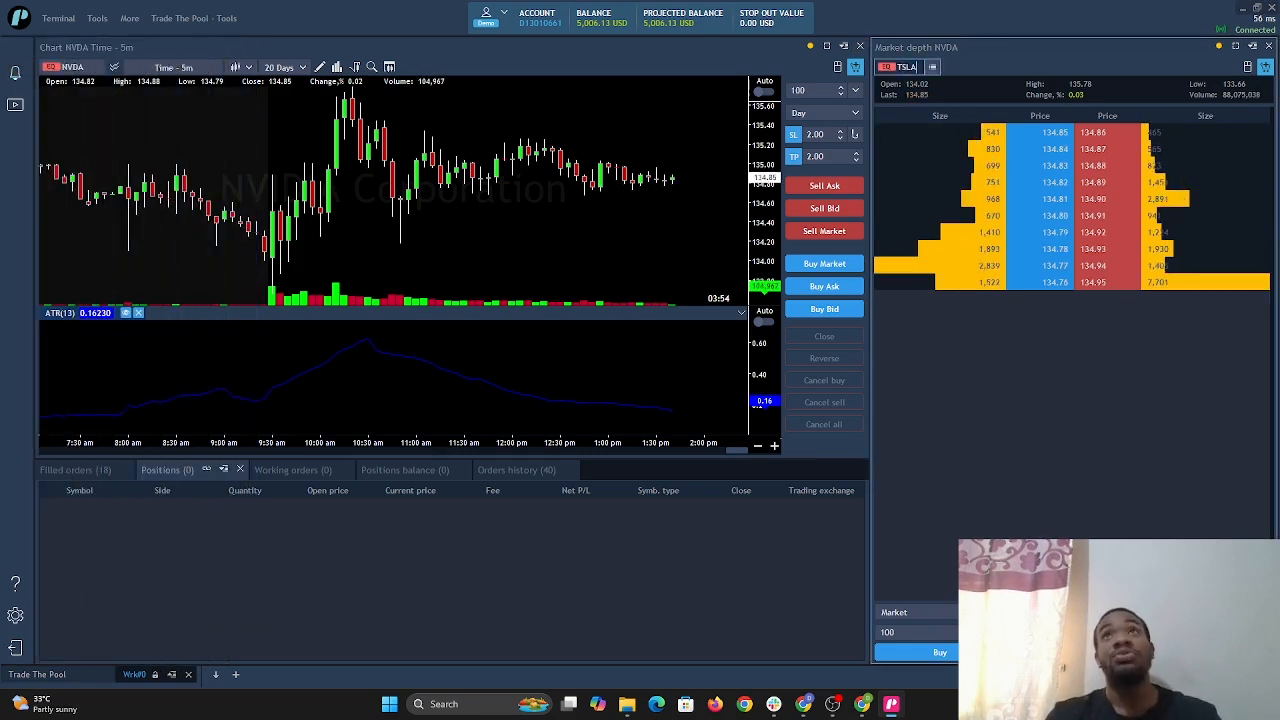
pyautogui.click(904, 66)
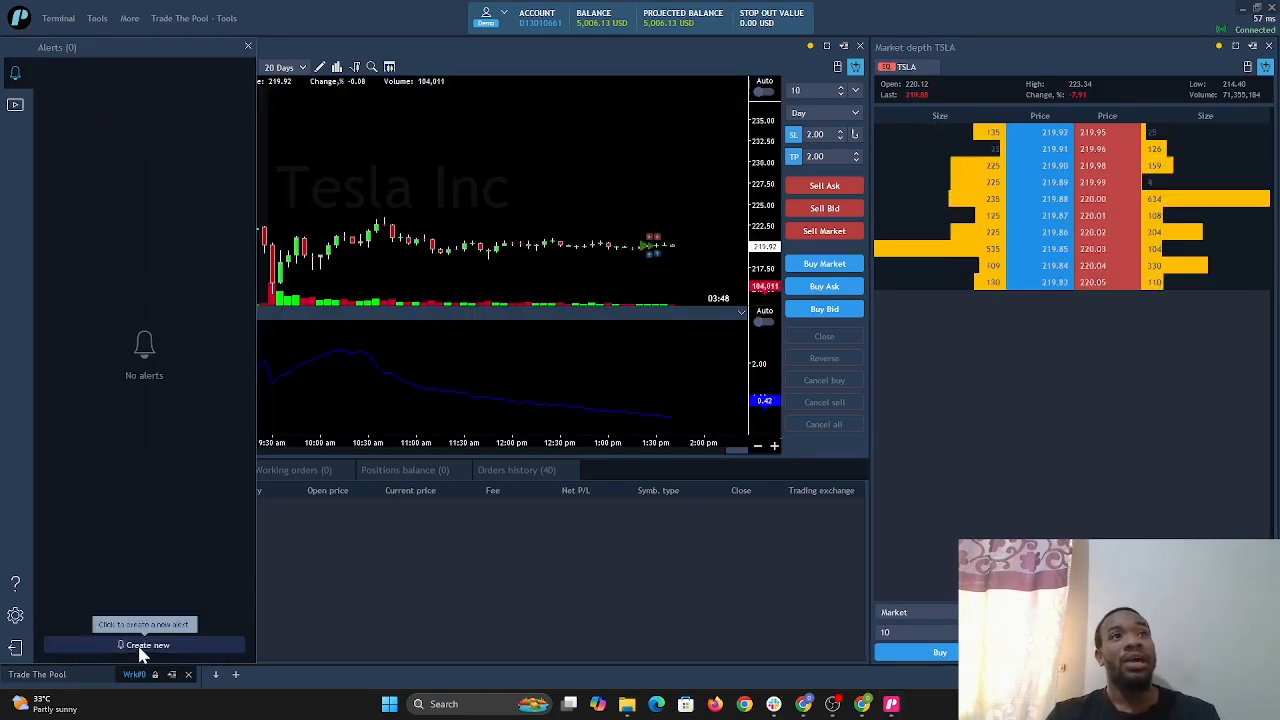
# Configure a new TSLA notification alert: last price less or equal 219.80, importance High.
pyautogui.click(144, 644)
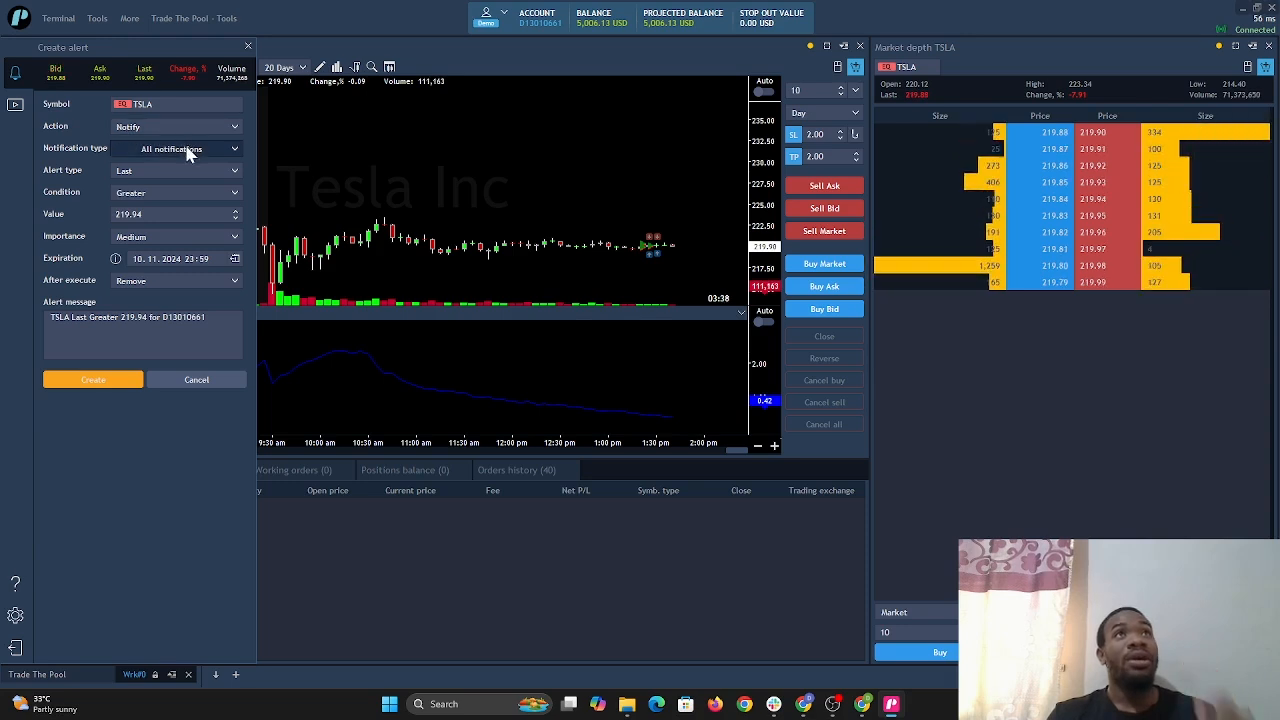
pyautogui.click(176, 148)
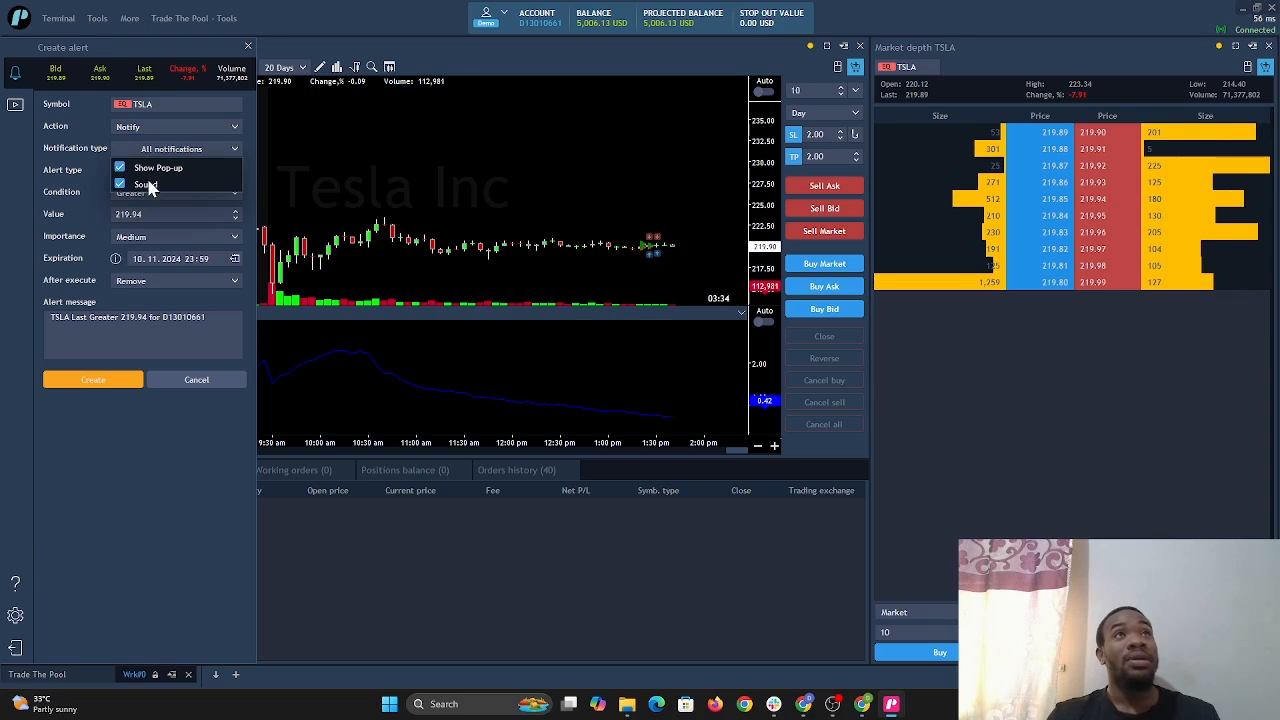
pyautogui.click(176, 170)
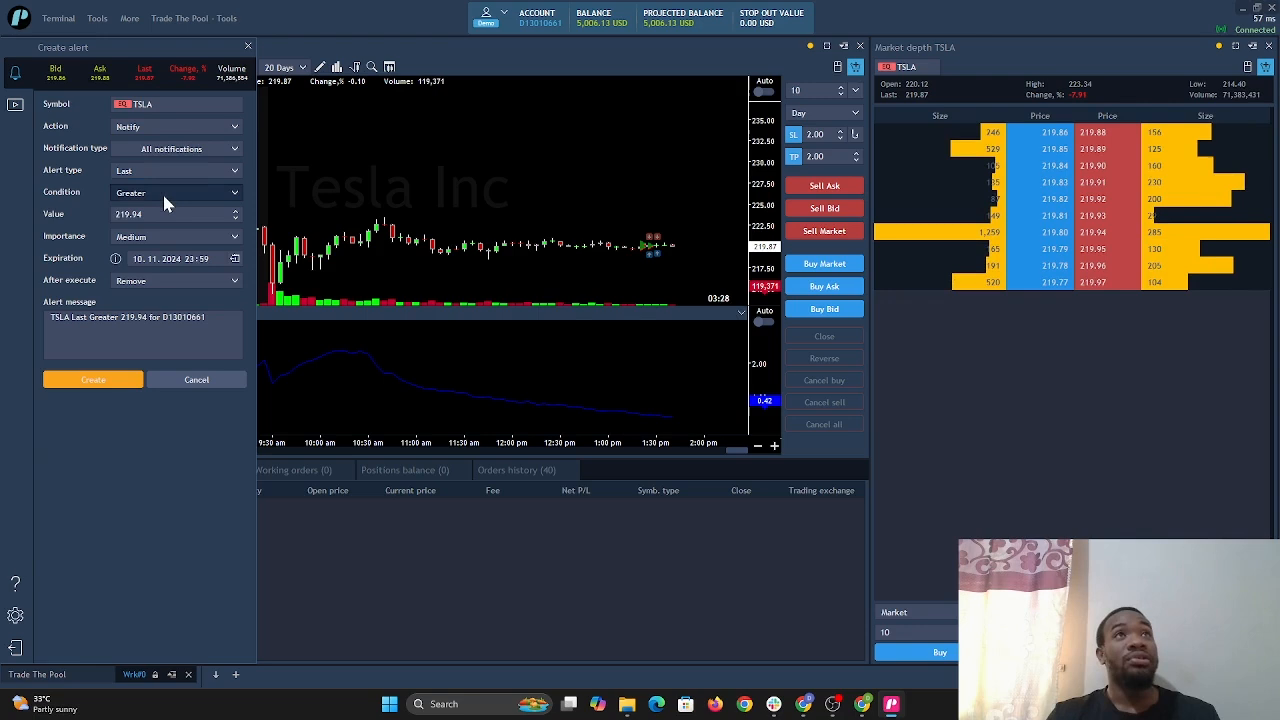
pyautogui.click(176, 192)
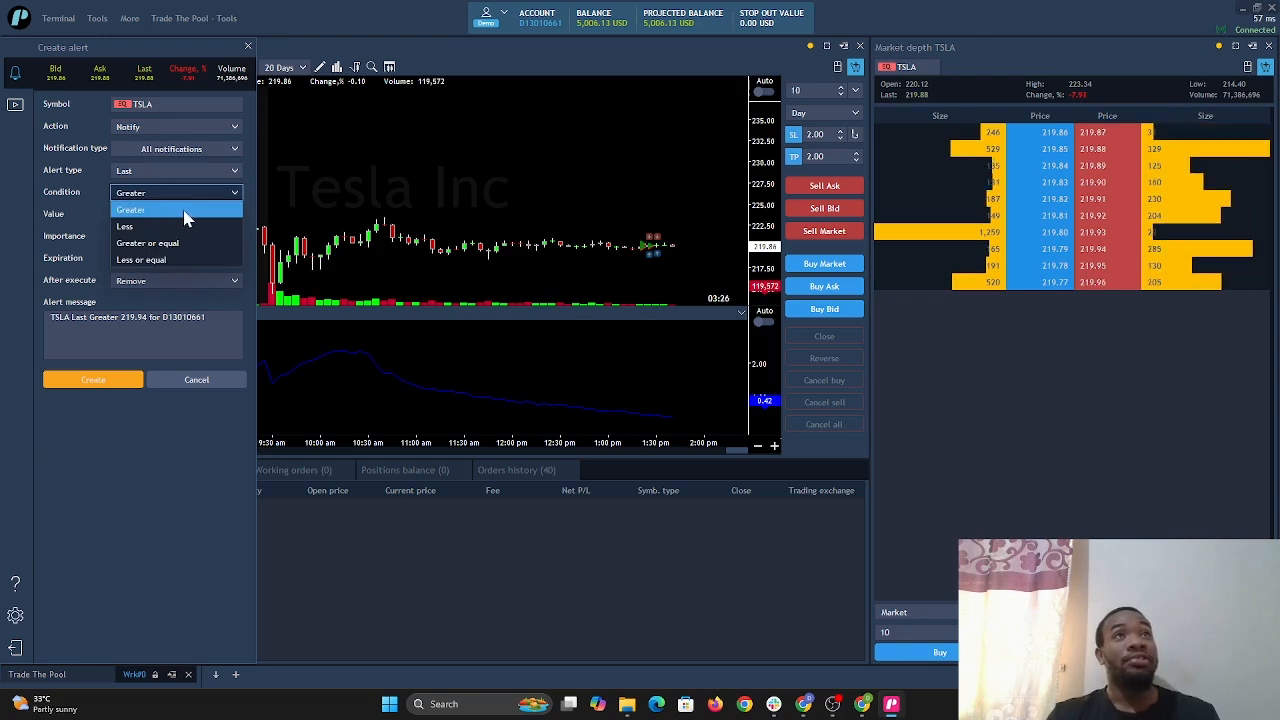
pyautogui.moveTo(156, 226)
pyautogui.write('219.8')
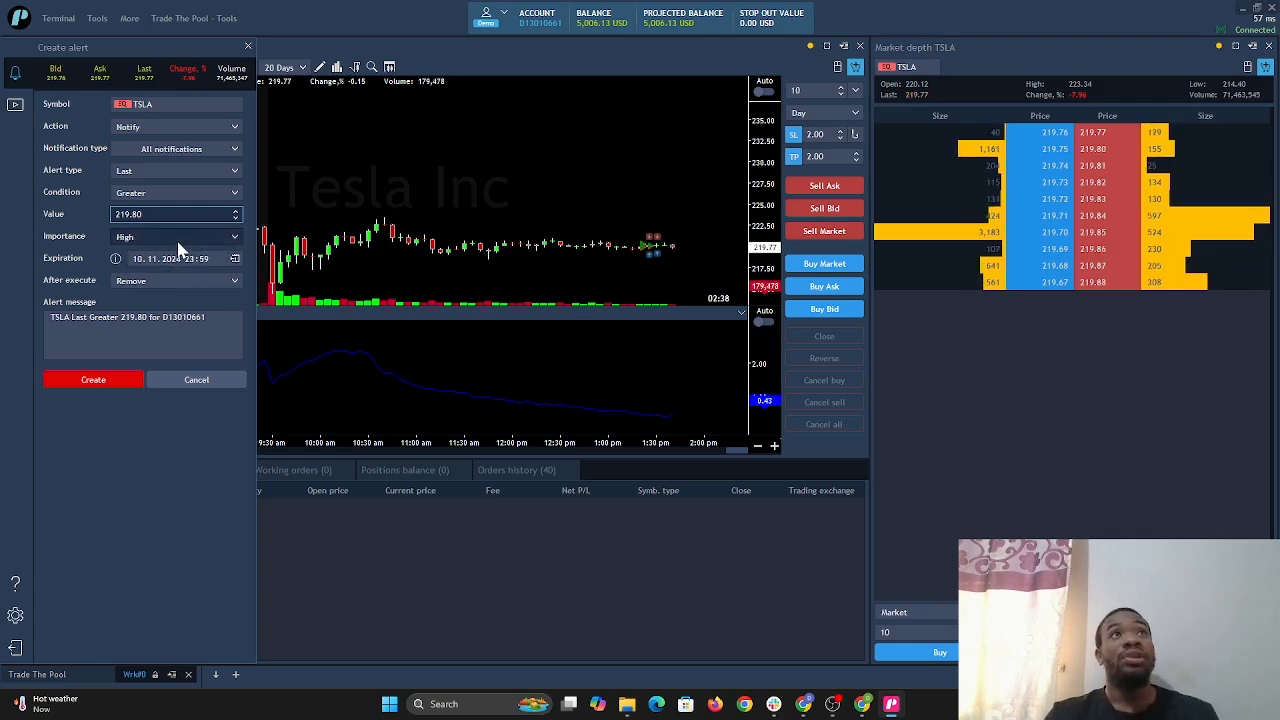
pyautogui.click(176, 192)
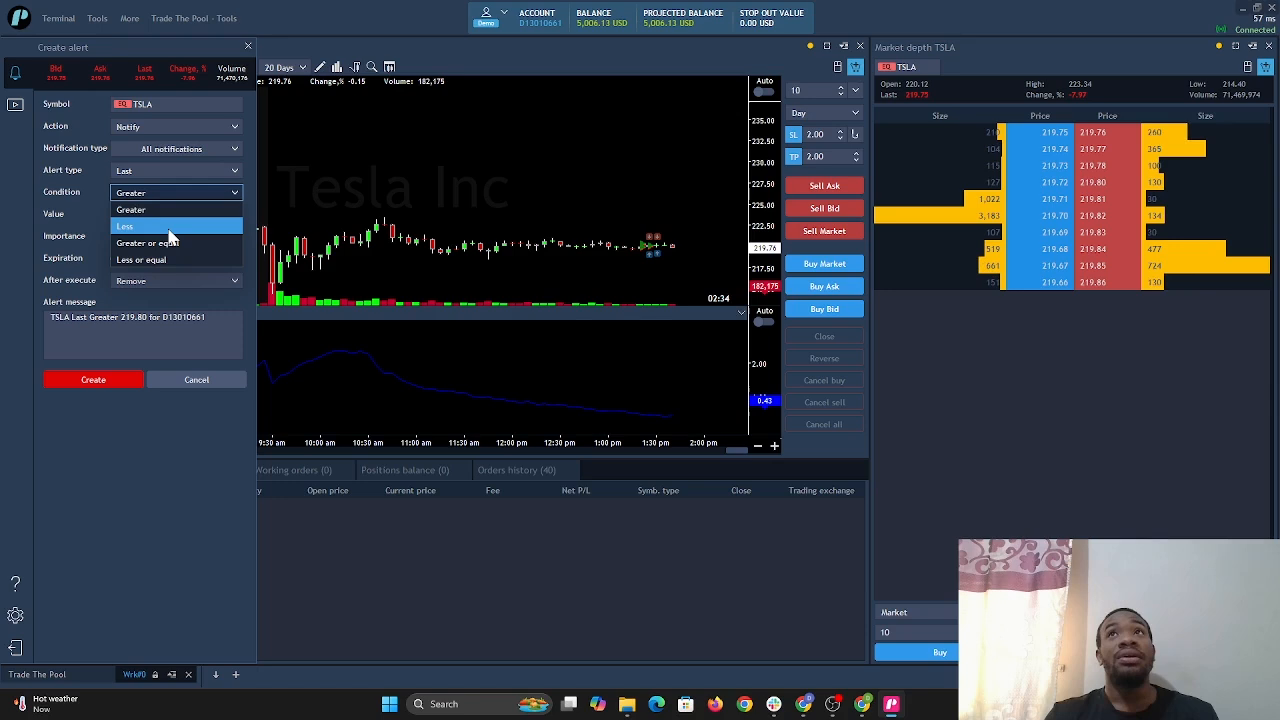
pyautogui.click(124, 226)
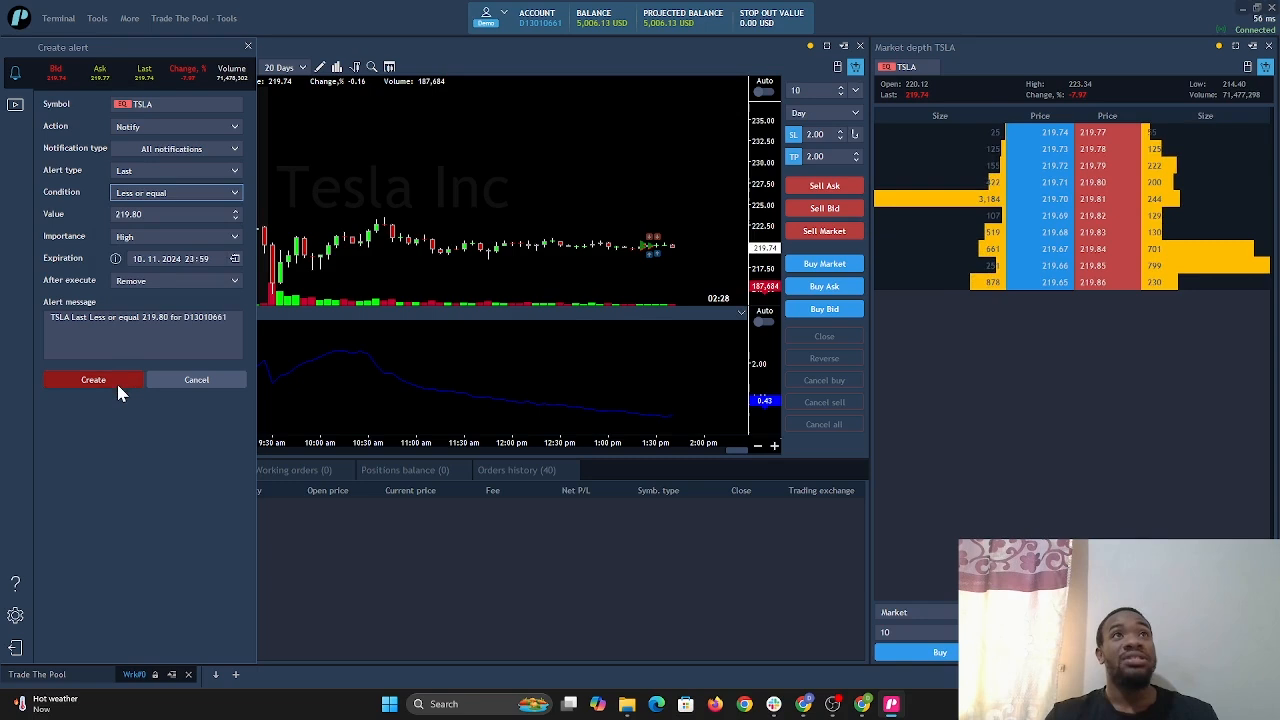
# Create the TSLA alert and acknowledge the notification it fires immediately.
pyautogui.click(92, 380)
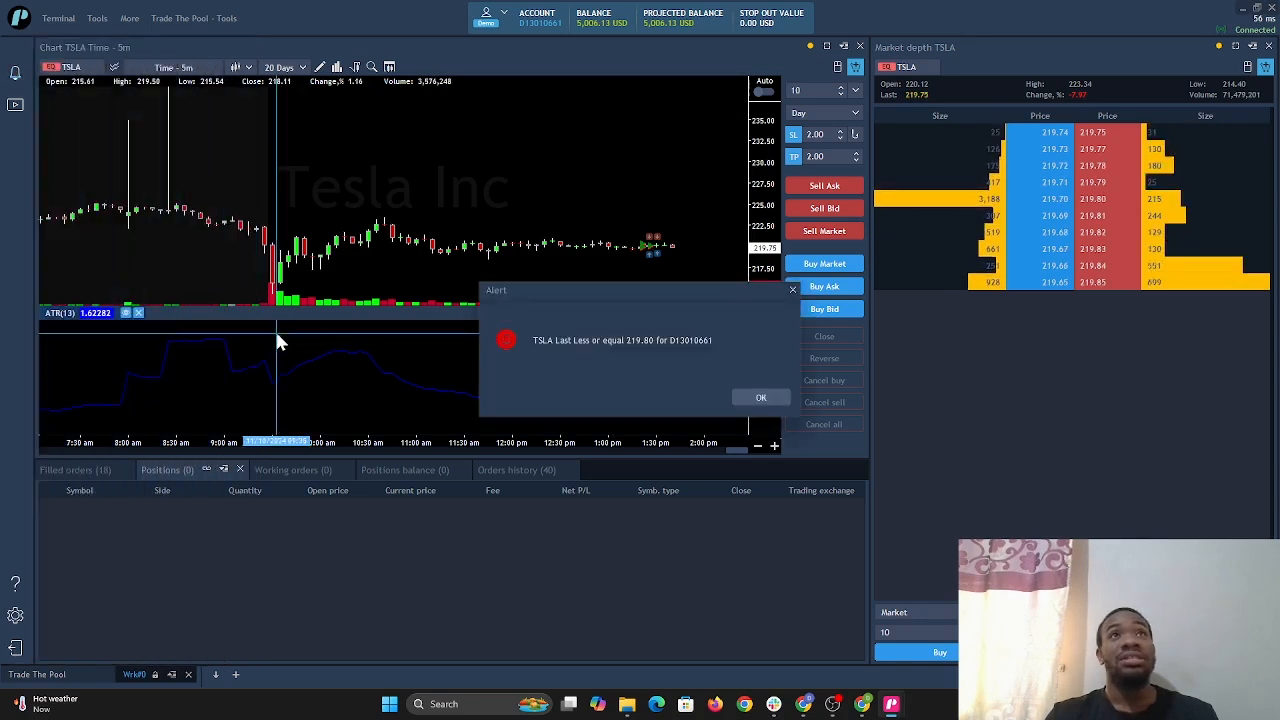
pyautogui.moveTo(588, 356)
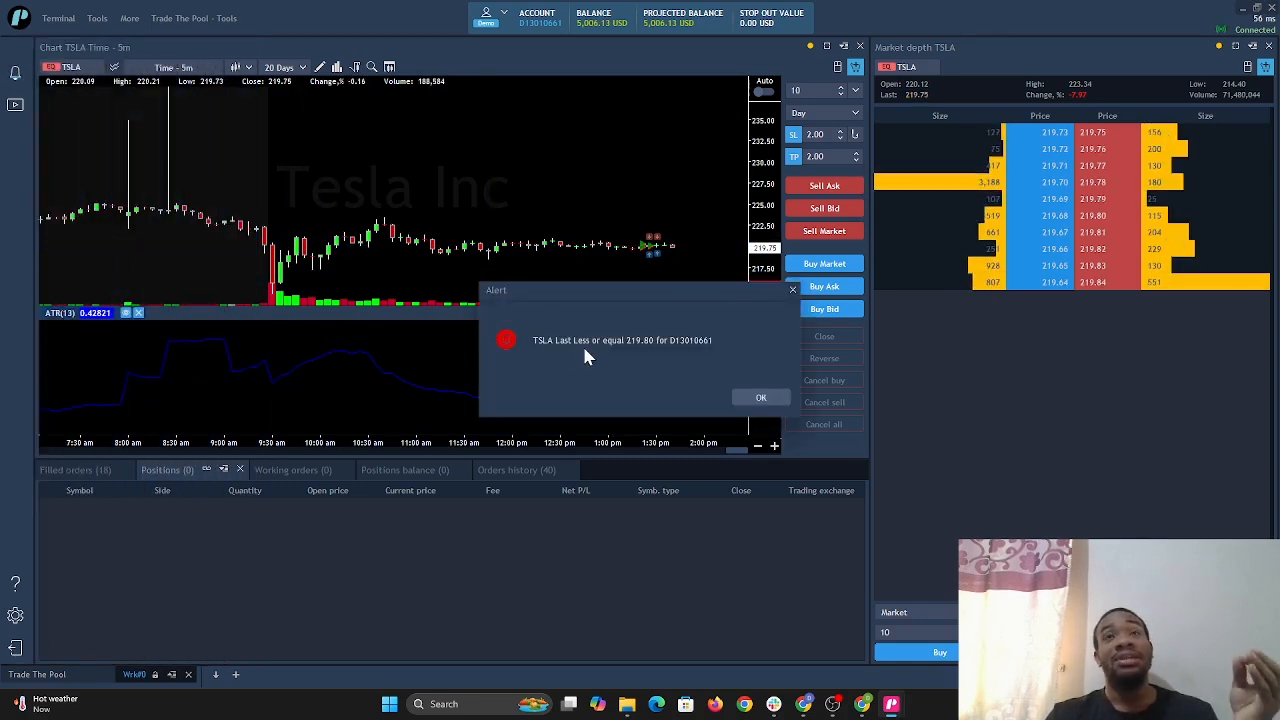
pyautogui.moveTo(638, 352)
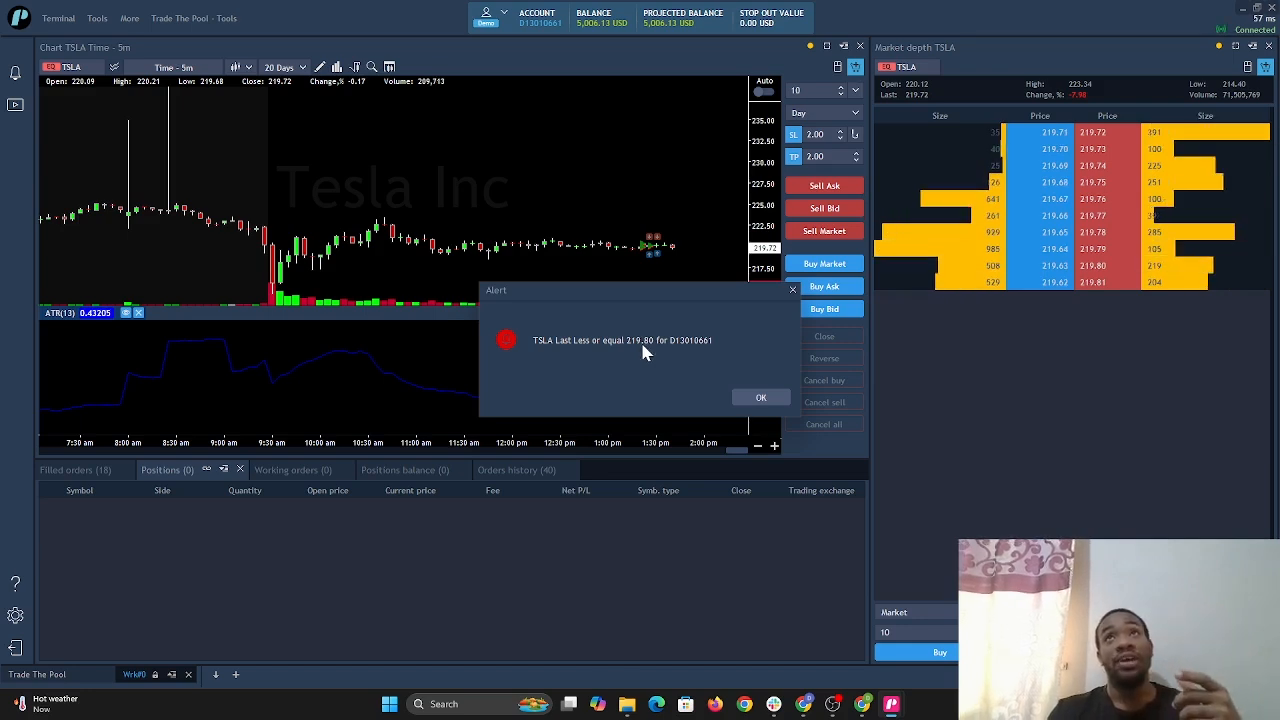
pyautogui.click(760, 396)
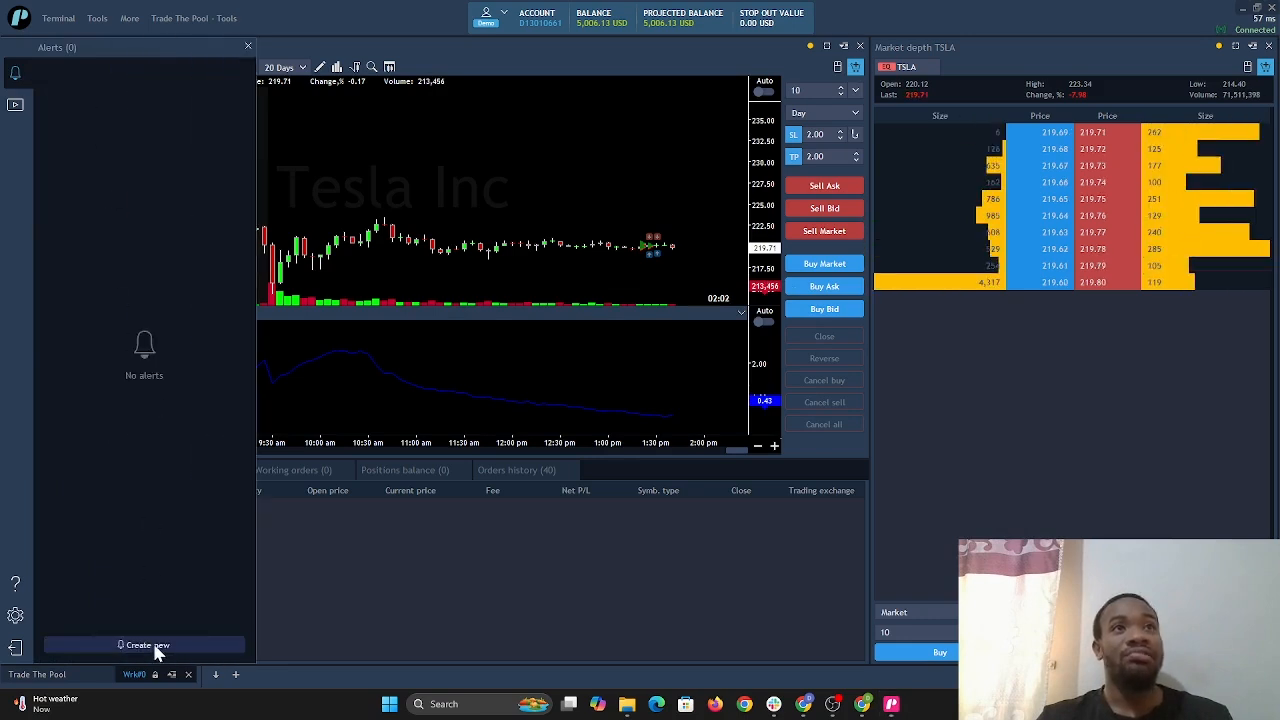
# Set a TSLA alert to Place order + Notify with a 10-share market buy, Day validity.
pyautogui.click(144, 644)
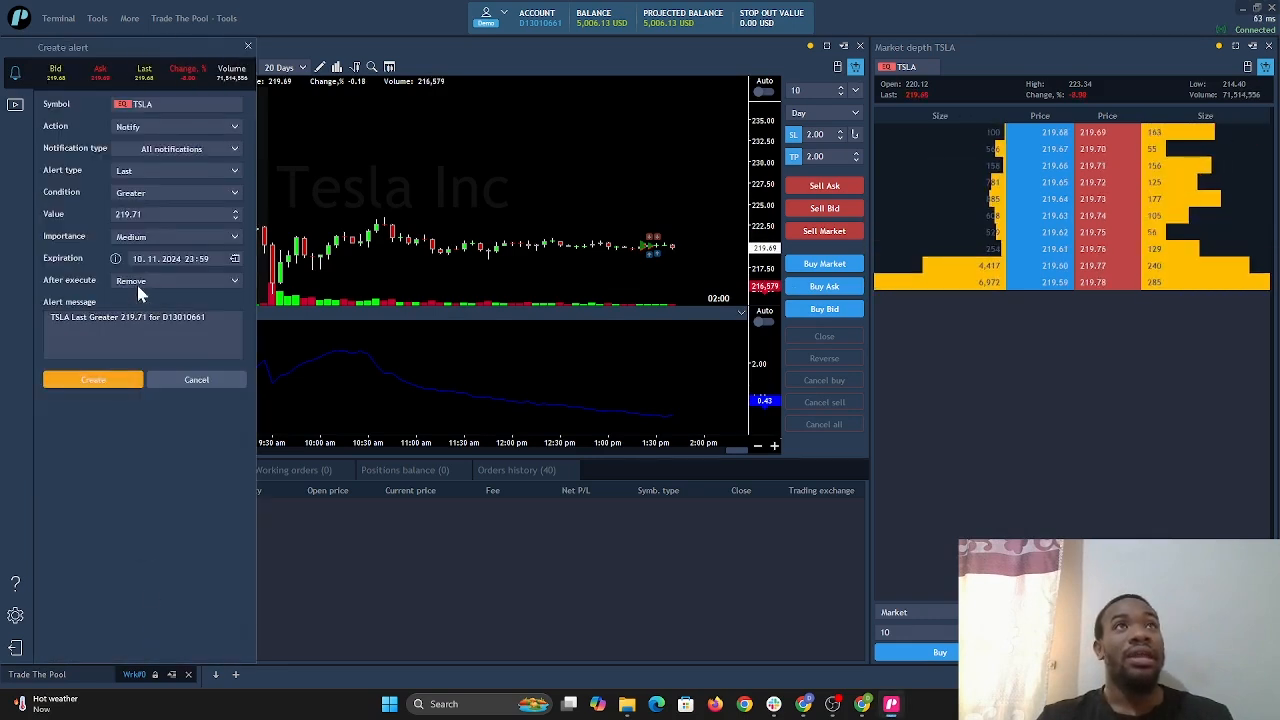
pyautogui.click(176, 126)
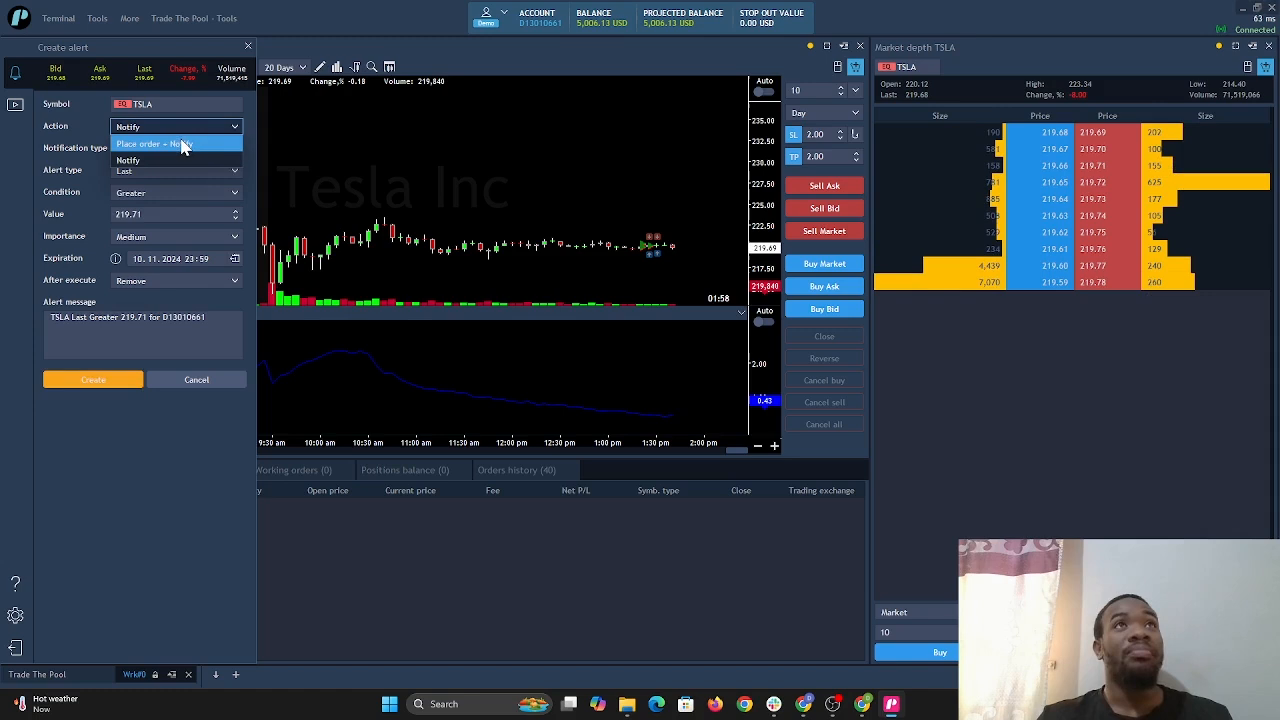
pyautogui.click(156, 144)
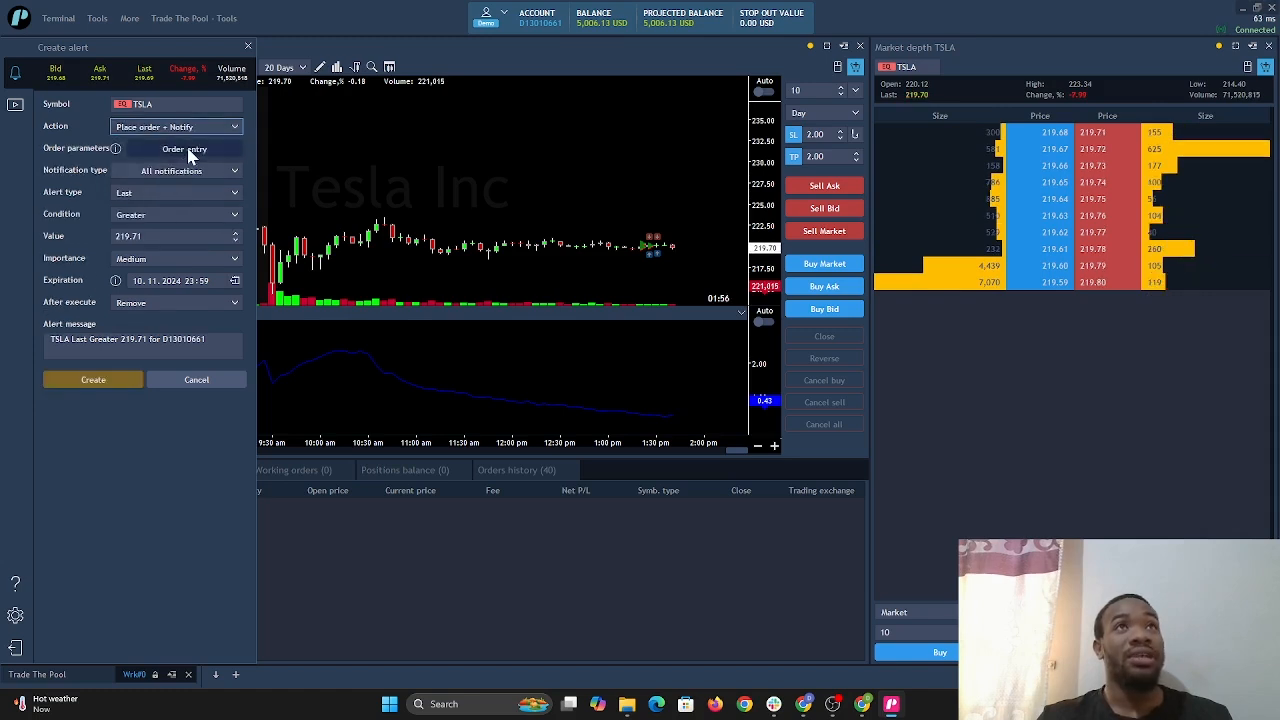
pyautogui.click(184, 148)
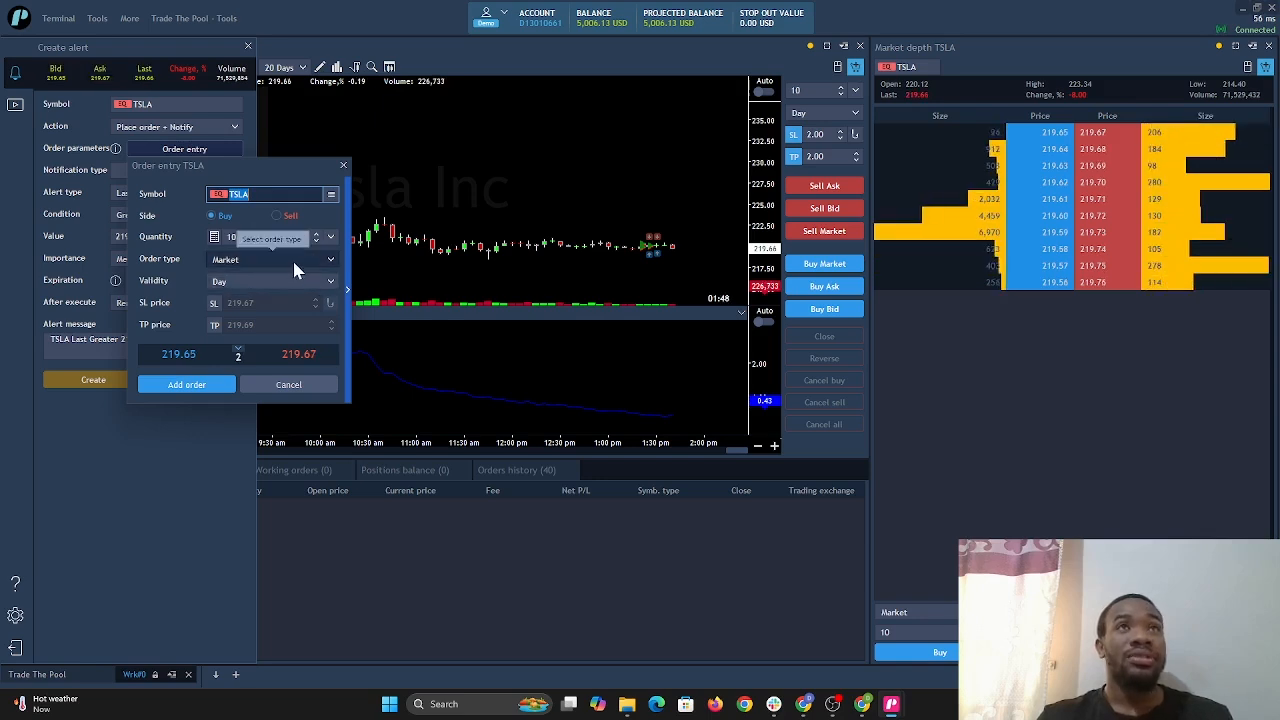
pyautogui.click(270, 280)
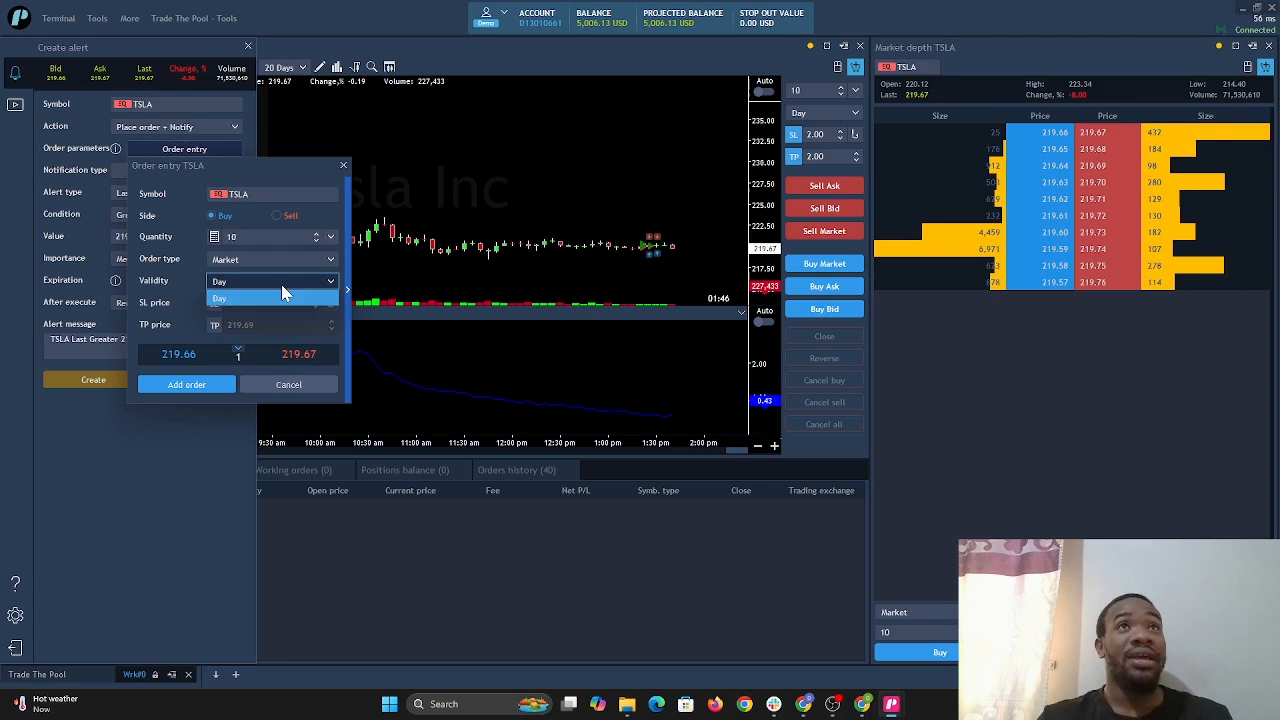
pyautogui.click(220, 298)
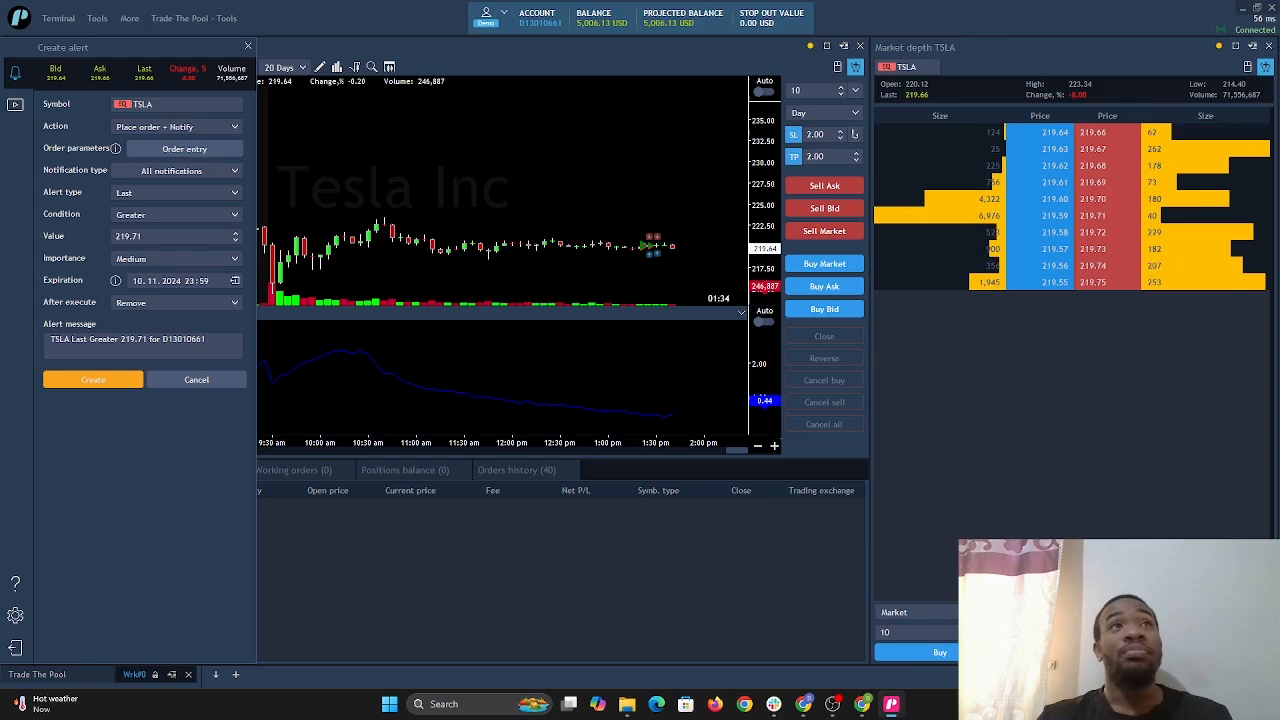
pyautogui.moveTo(170, 214)
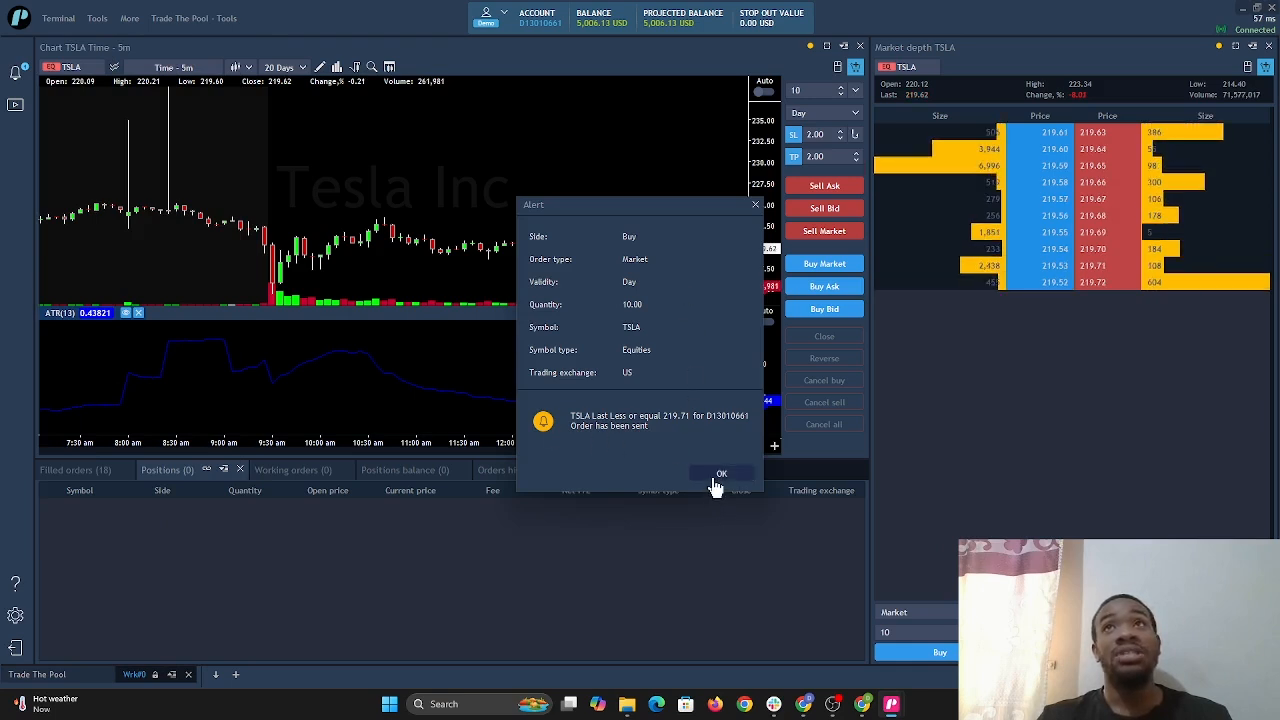
# Acknowledge the order-sent notification and close the 10-share TSLA long position.
pyautogui.click(720, 472)
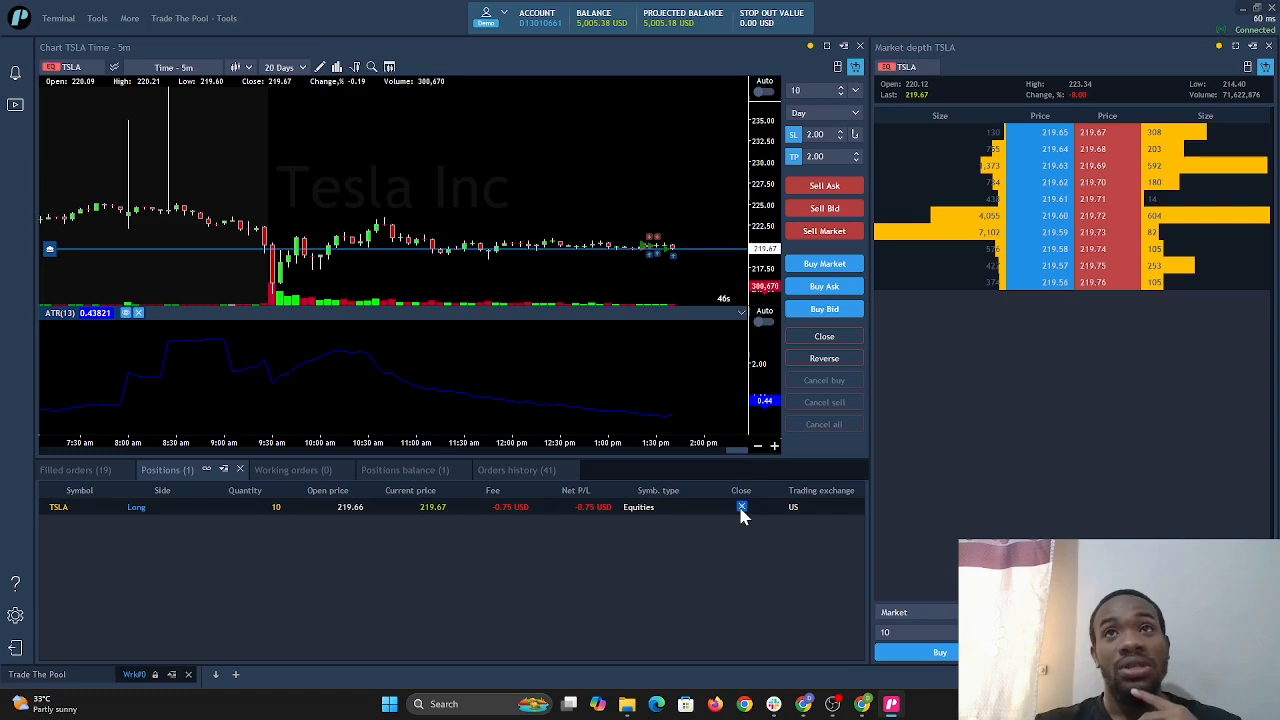
pyautogui.click(740, 508)
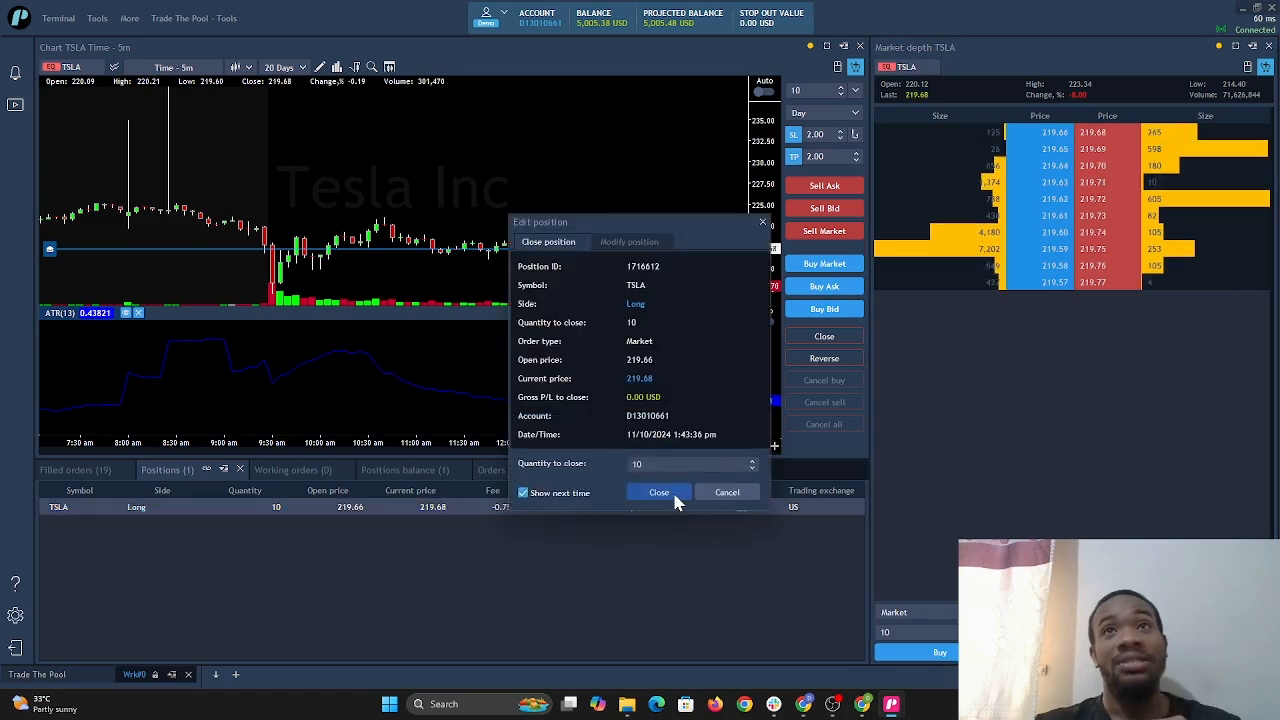
pyautogui.click(660, 492)
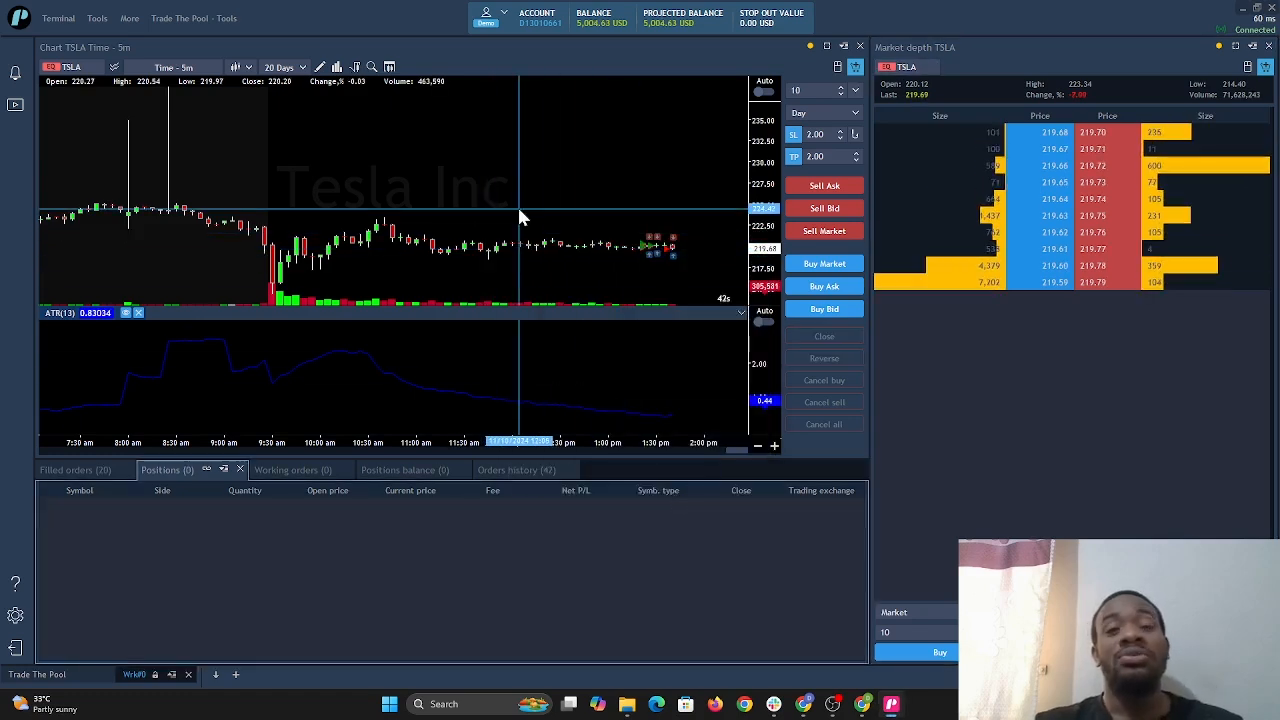